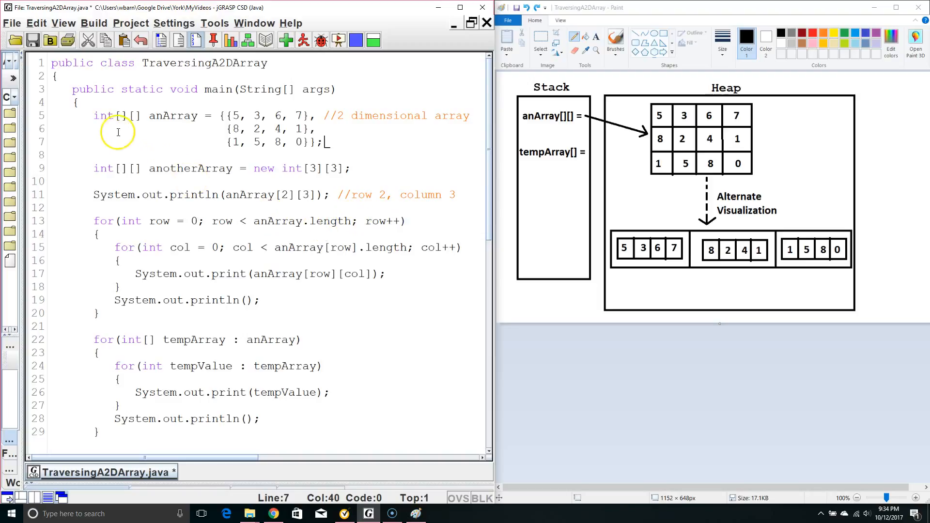
pyautogui.moveTo(160, 153)
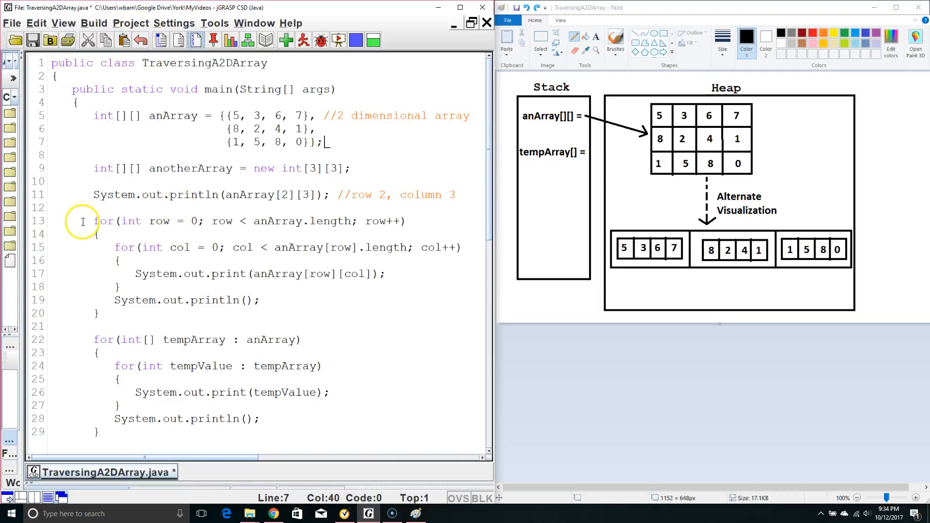
pyautogui.moveTo(126, 377)
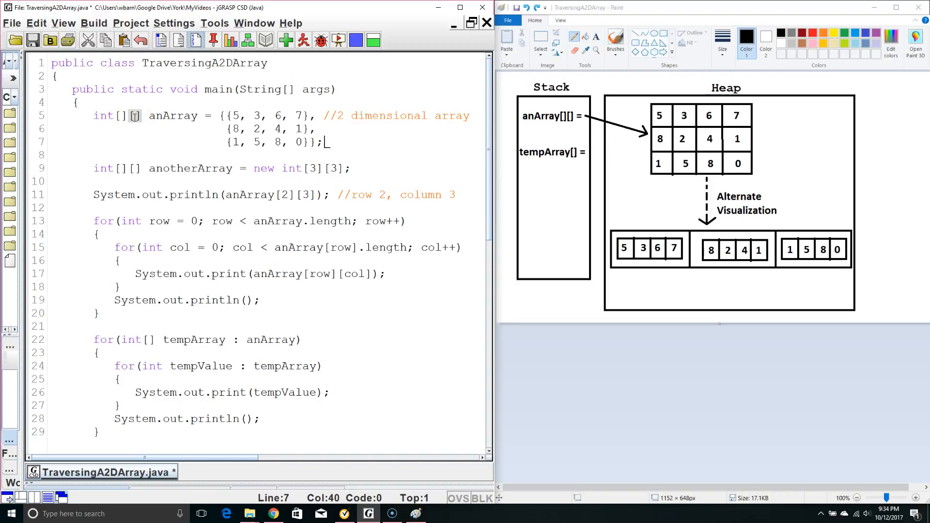
pyautogui.moveTo(171, 116)
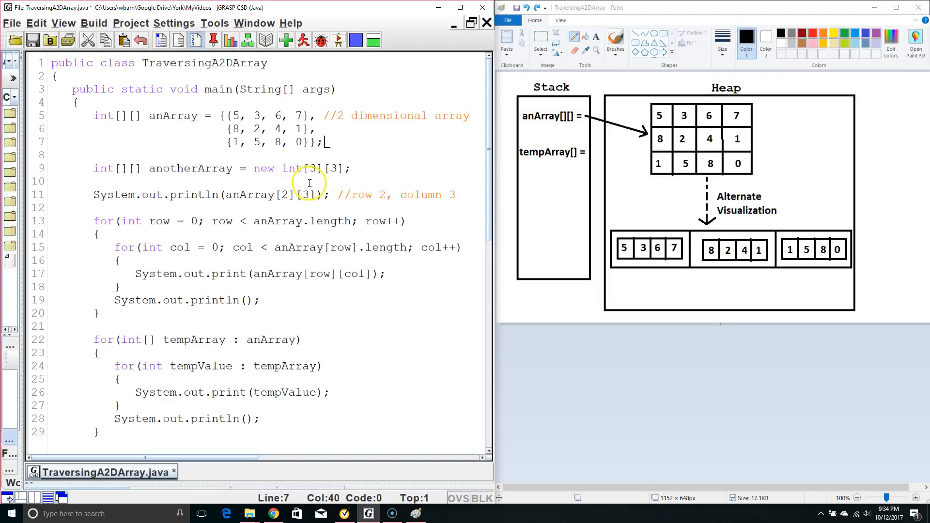
pyautogui.moveTo(229, 126)
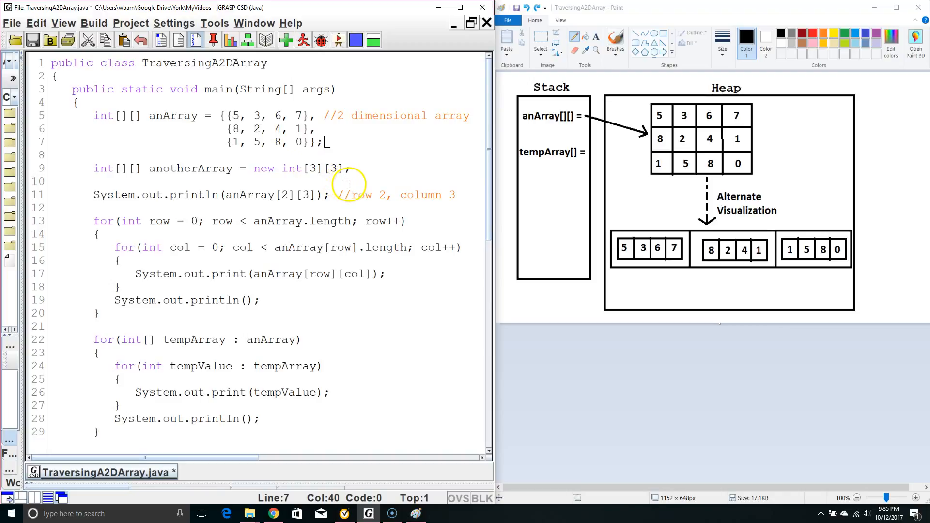
pyautogui.moveTo(642, 155)
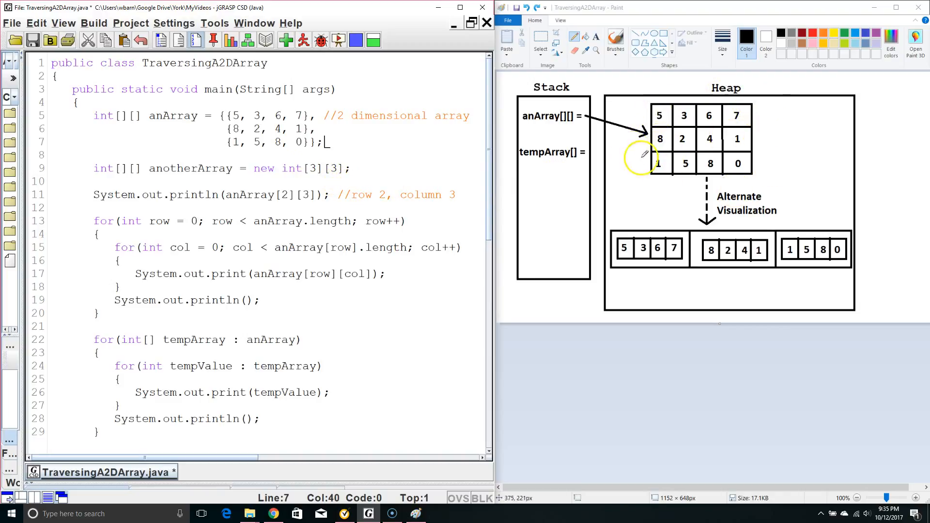
pyautogui.moveTo(744, 132)
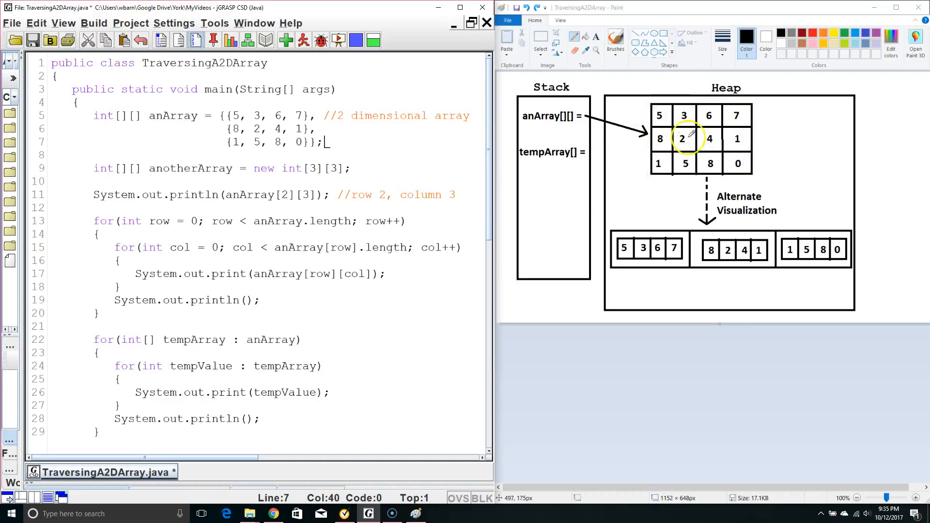
pyautogui.moveTo(762, 159)
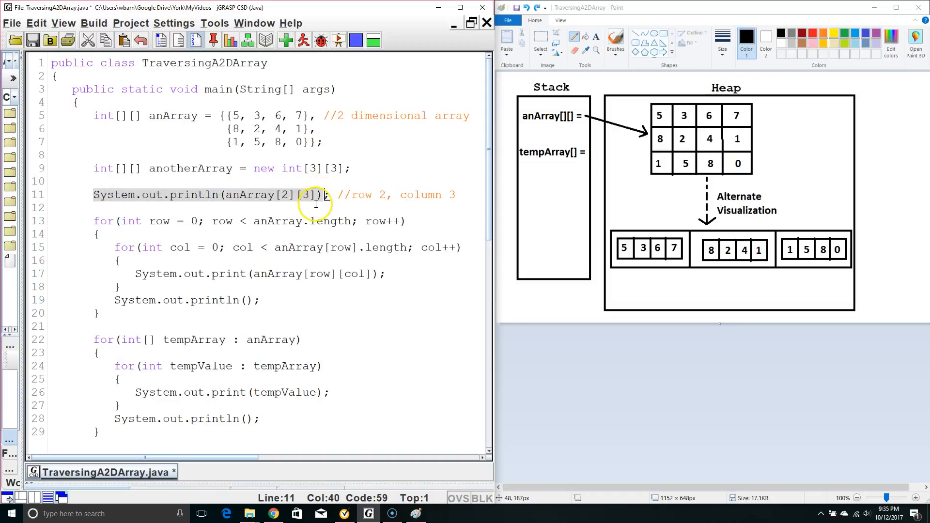
pyautogui.moveTo(285, 201)
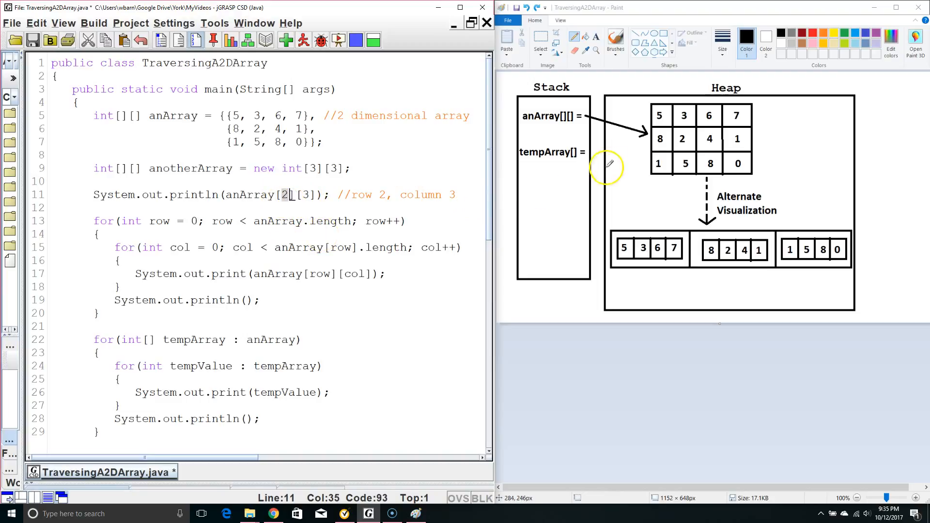
pyautogui.moveTo(639, 160)
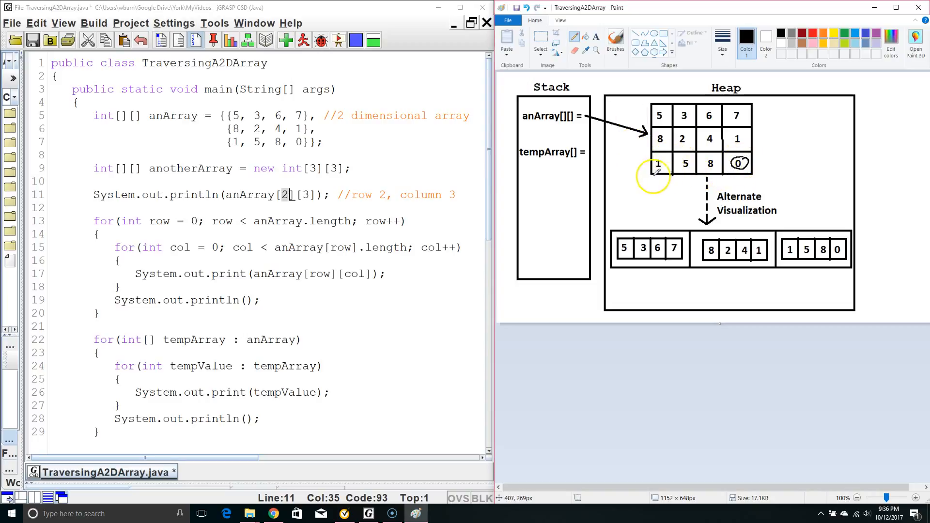
pyautogui.moveTo(637, 163)
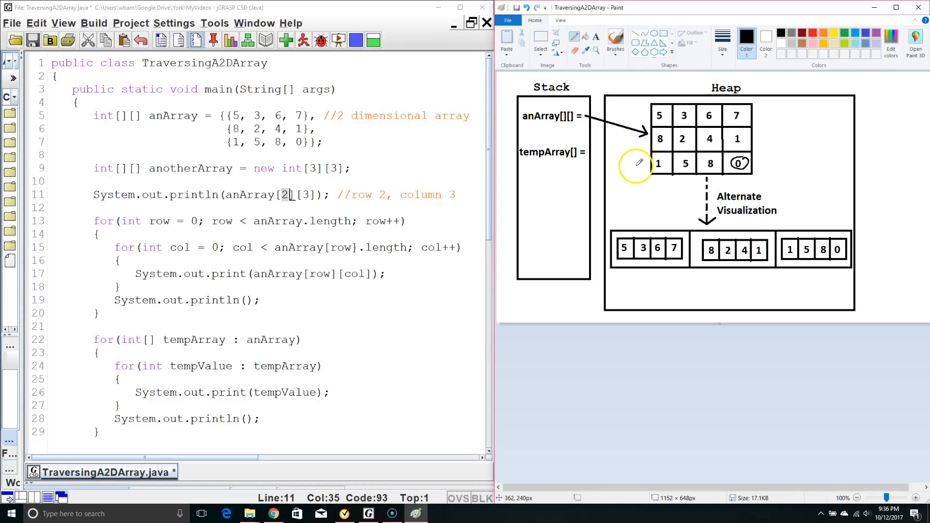
pyautogui.moveTo(597, 200)
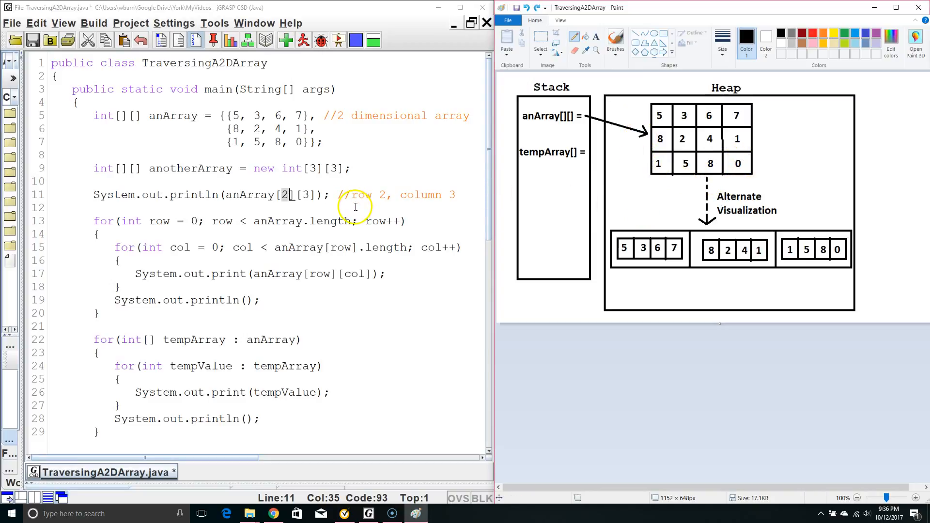
pyautogui.moveTo(242, 258)
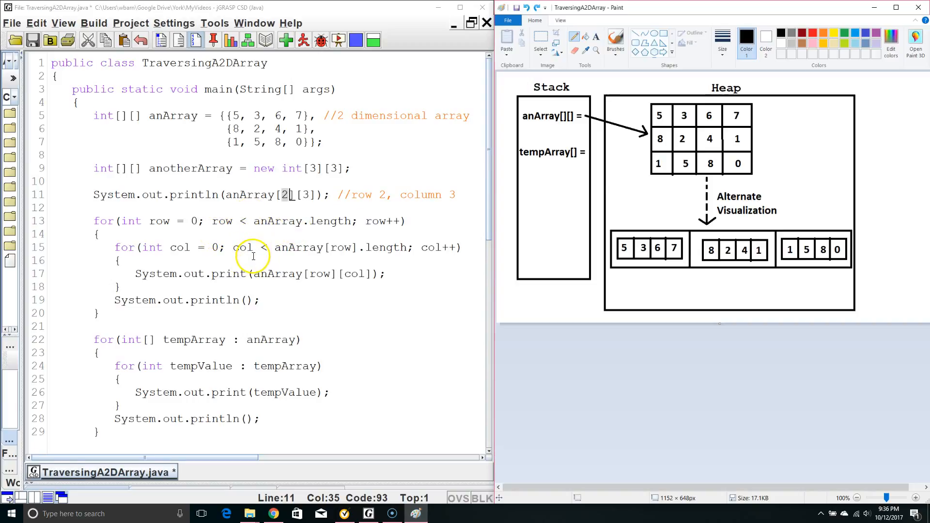
pyautogui.moveTo(150, 246)
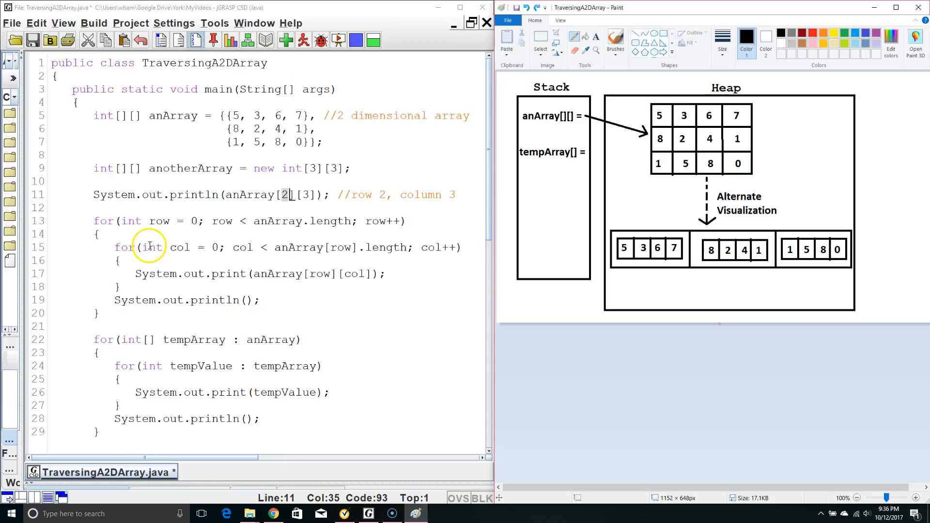
pyautogui.moveTo(276, 228)
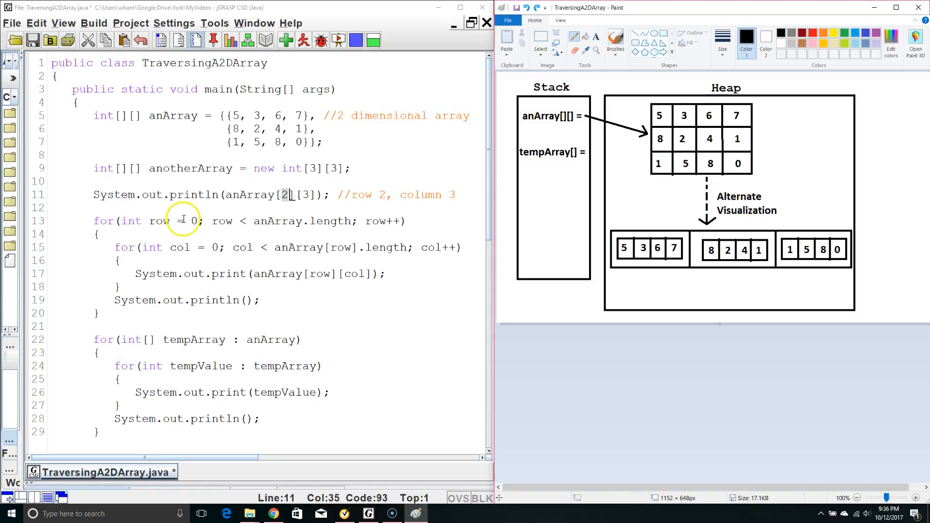
pyautogui.moveTo(153, 250)
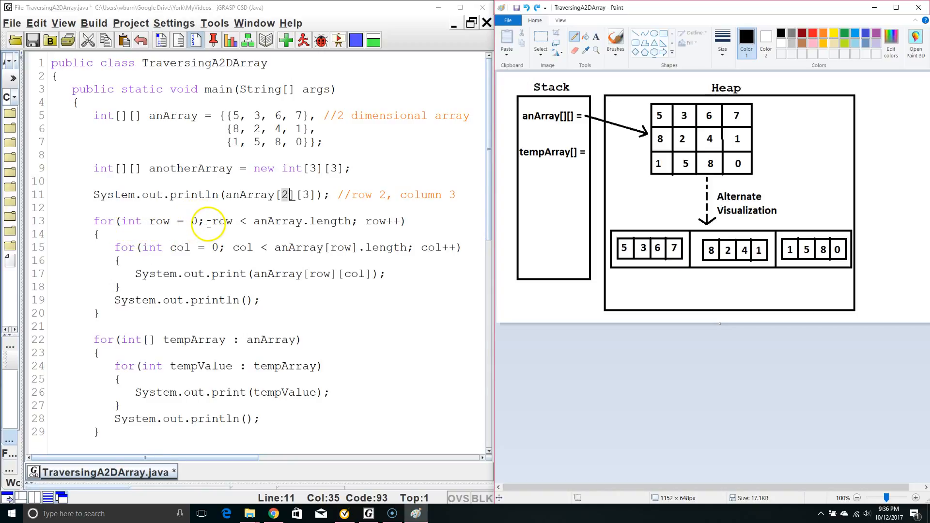
# Draw a pencil mark across the top row 5 3 6 7 of the Paint heap grid.
pyautogui.moveTo(212, 221); pyautogui.dragTo(353, 221)
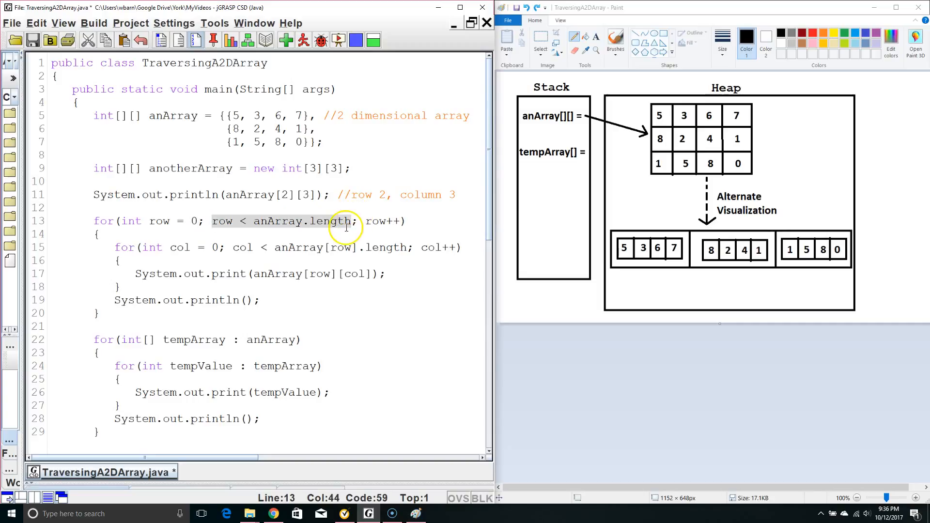
pyautogui.moveTo(275, 219)
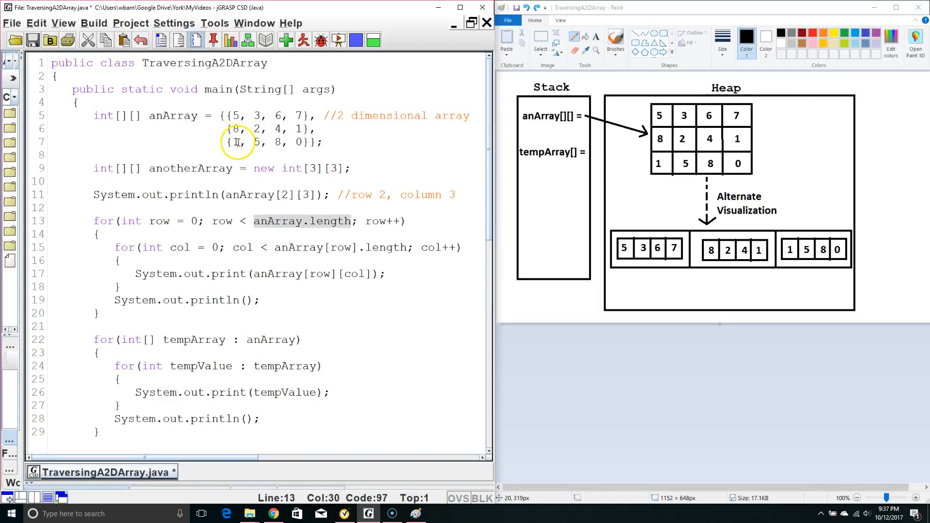
pyautogui.moveTo(391, 221)
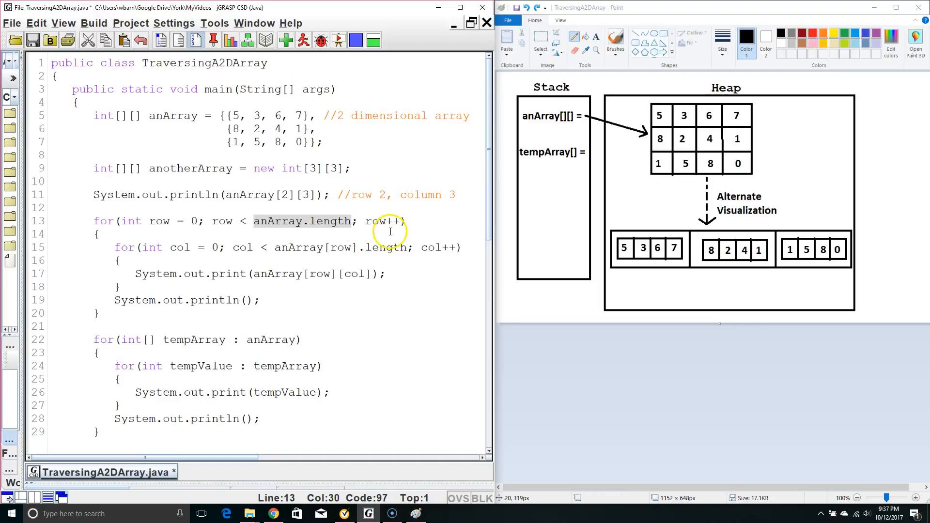
pyautogui.moveTo(185, 259)
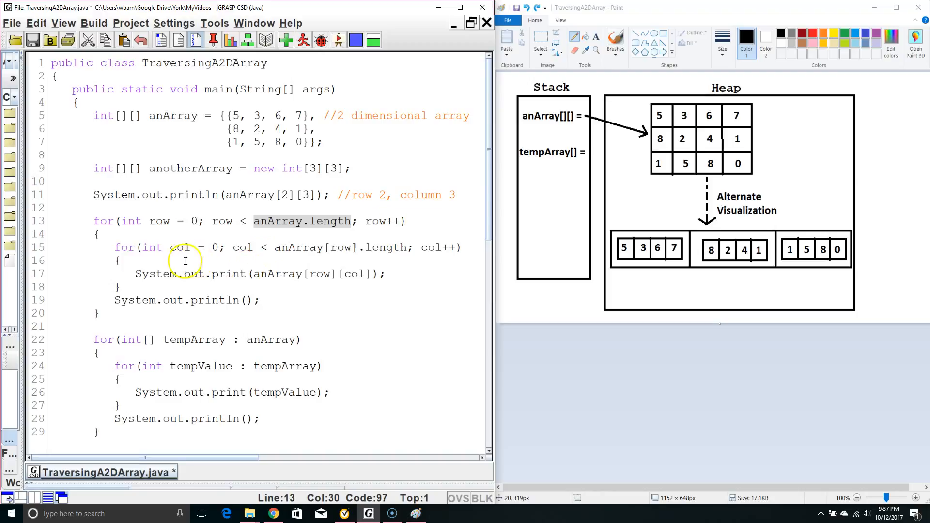
pyautogui.moveTo(146, 247)
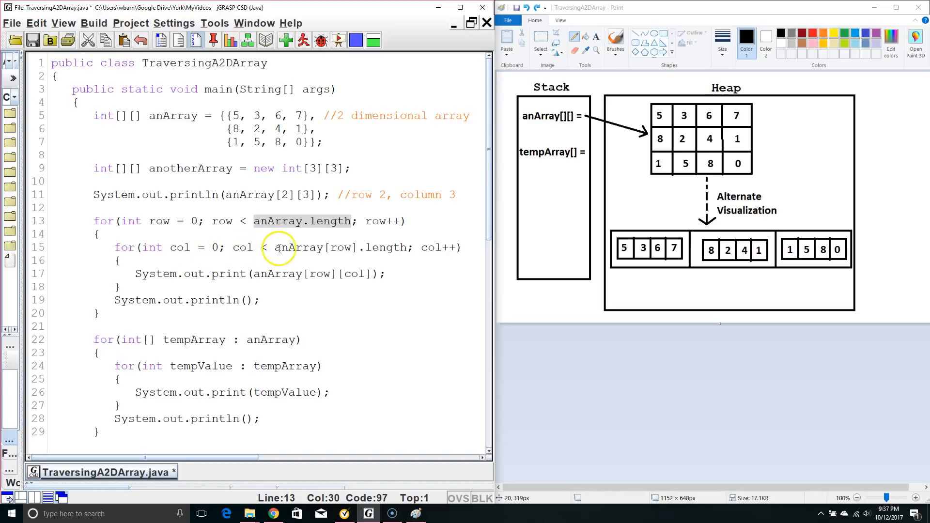
pyautogui.moveTo(343, 246)
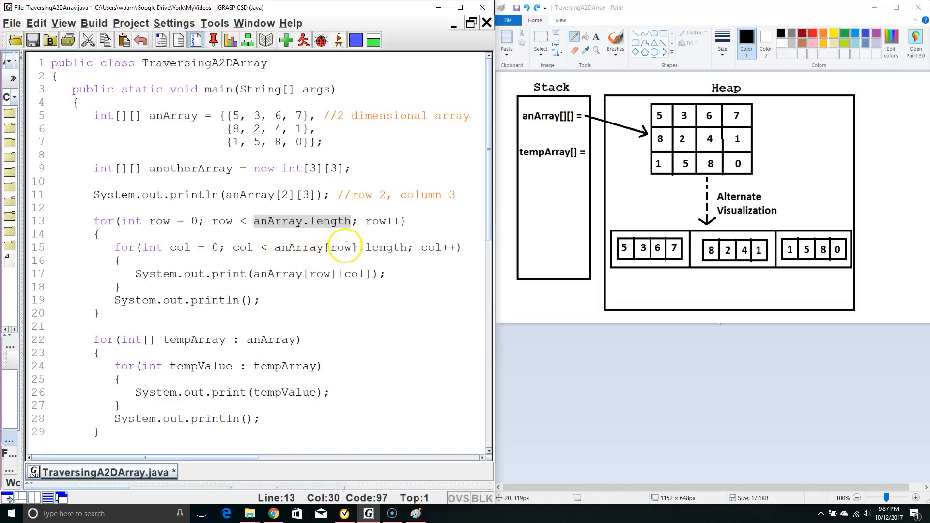
pyautogui.moveTo(345, 247)
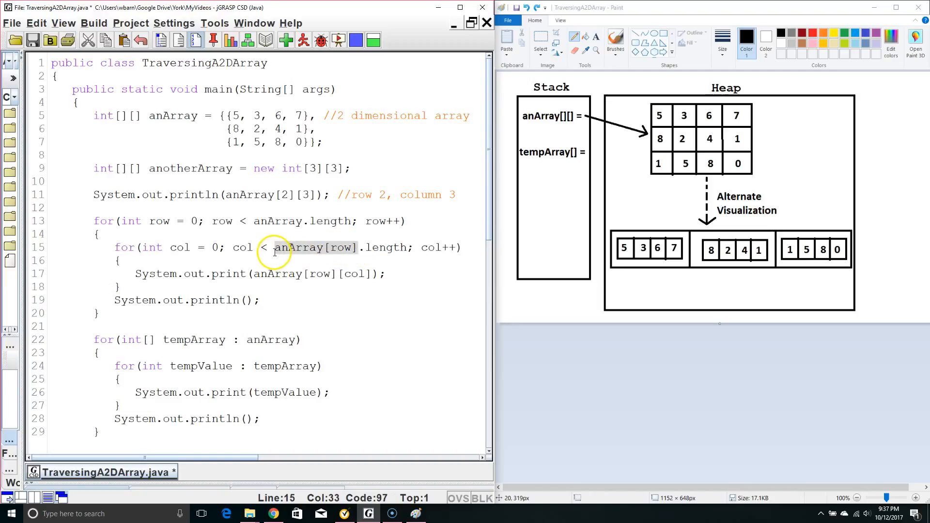
pyautogui.moveTo(326, 256)
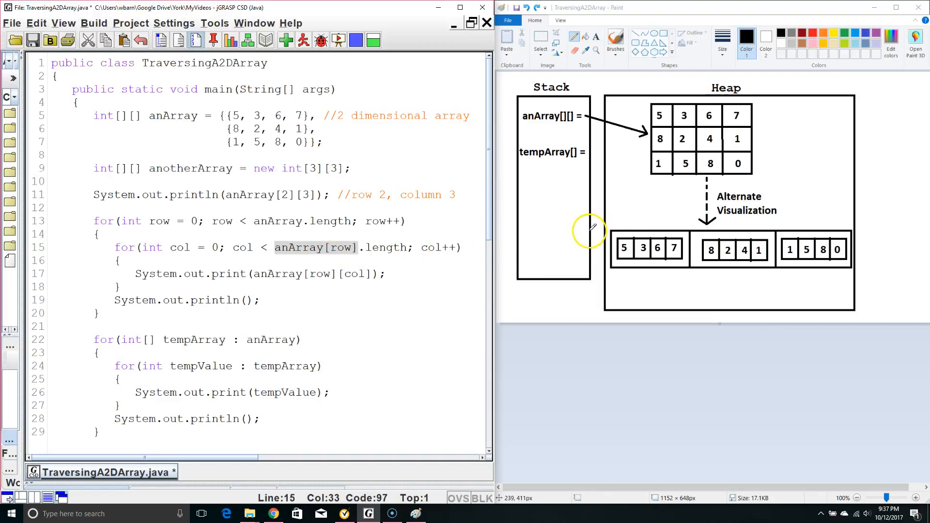
pyautogui.moveTo(509, 240)
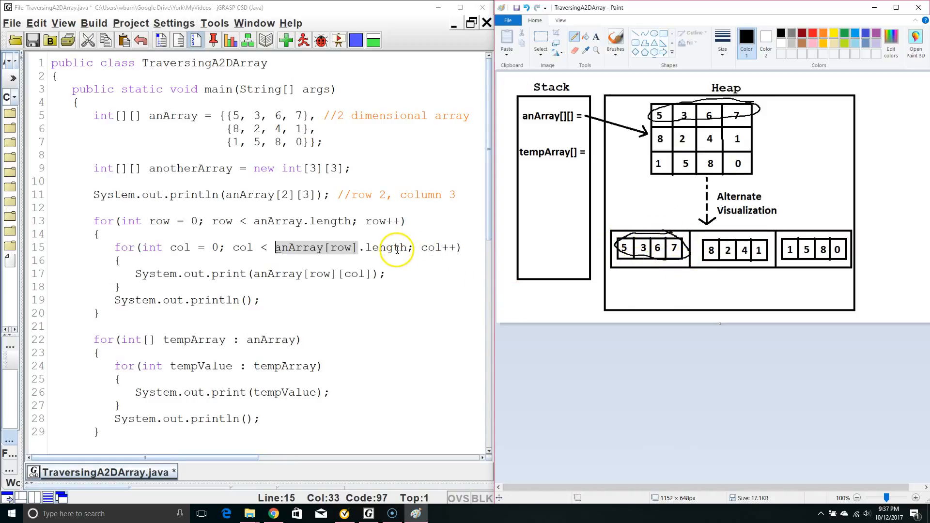
pyautogui.moveTo(389, 248)
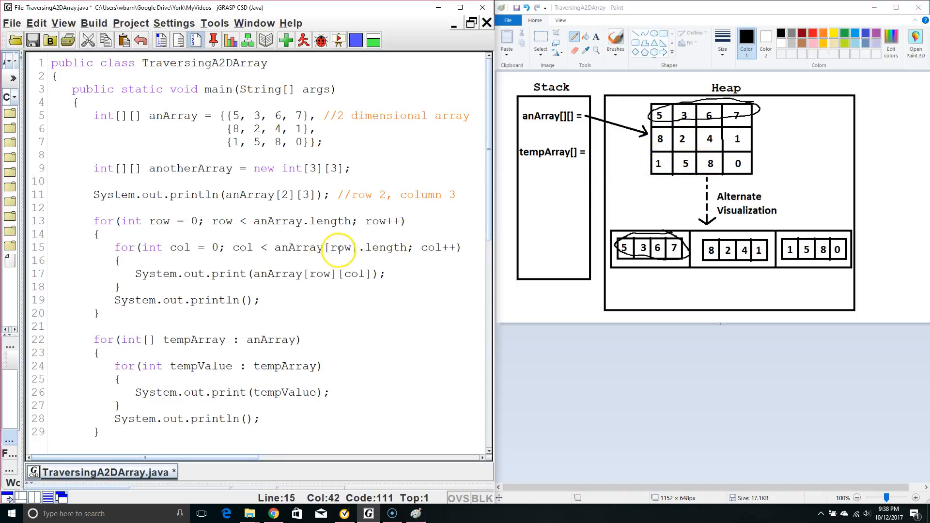
pyautogui.moveTo(631, 224)
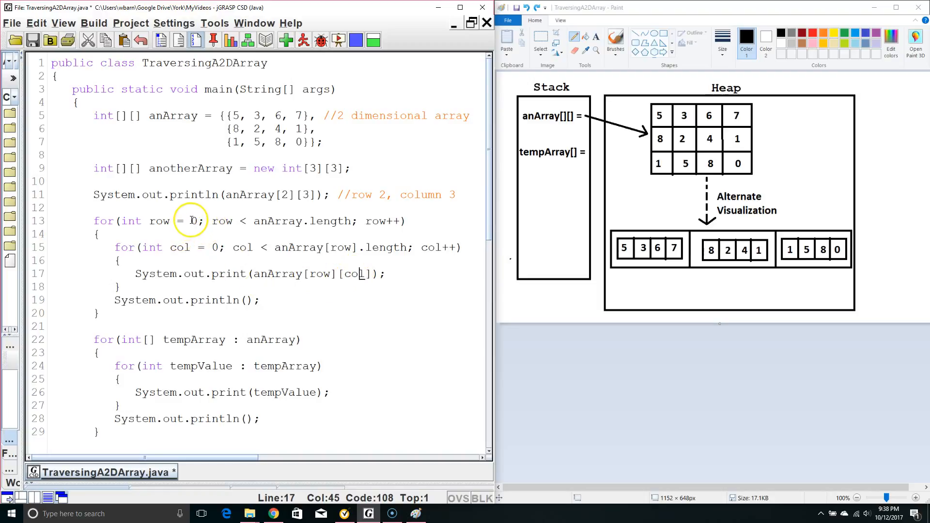
pyautogui.click(213, 247)
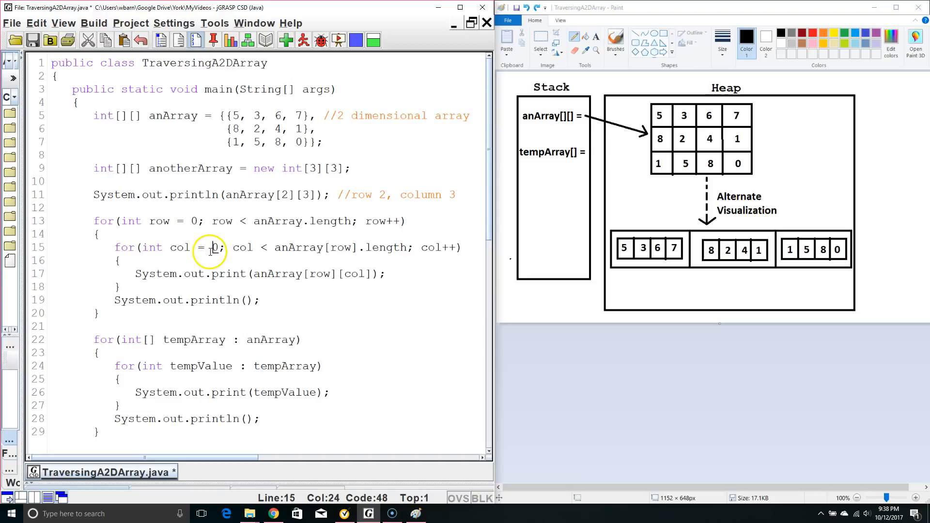
pyautogui.moveTo(314, 274)
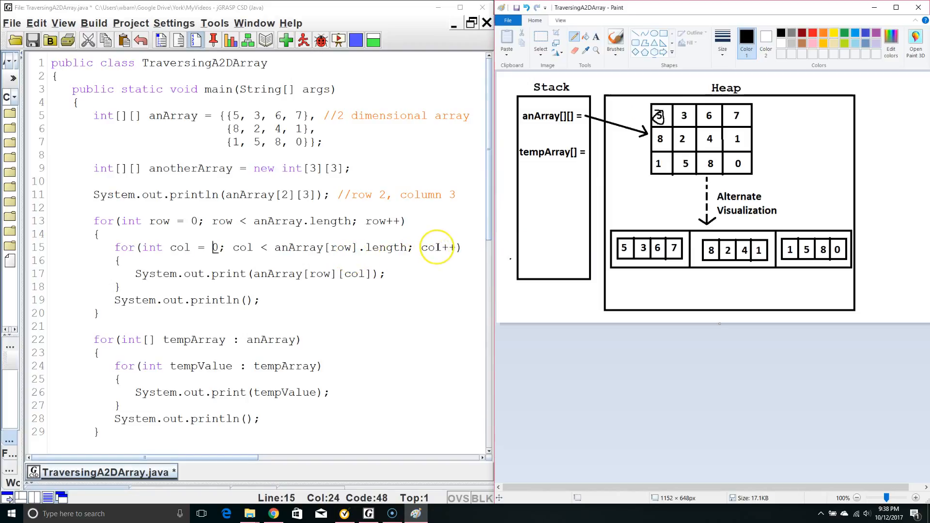
pyautogui.moveTo(623, 154)
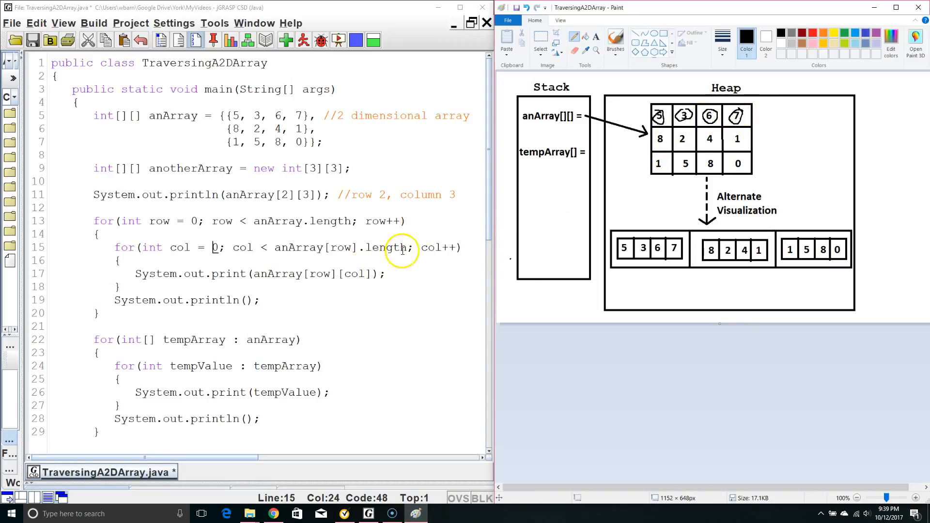
pyautogui.moveTo(234, 262)
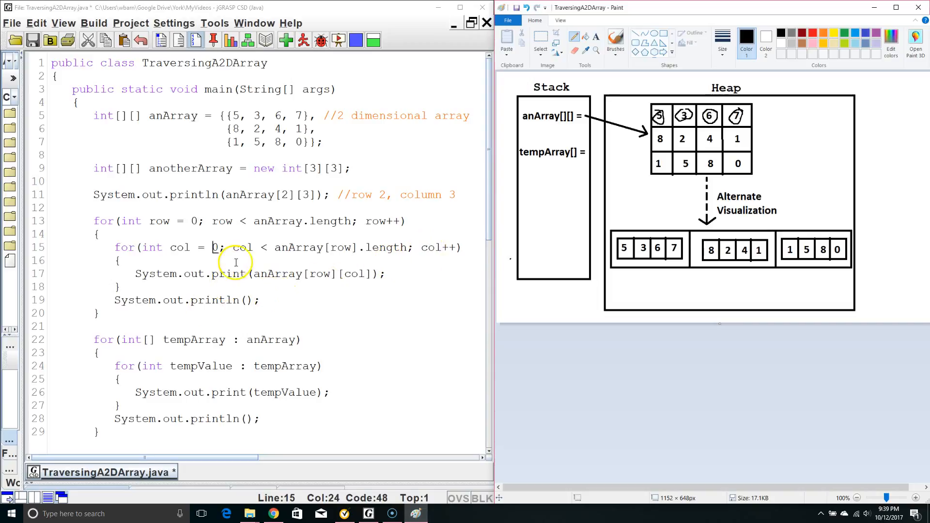
pyautogui.moveTo(328, 248)
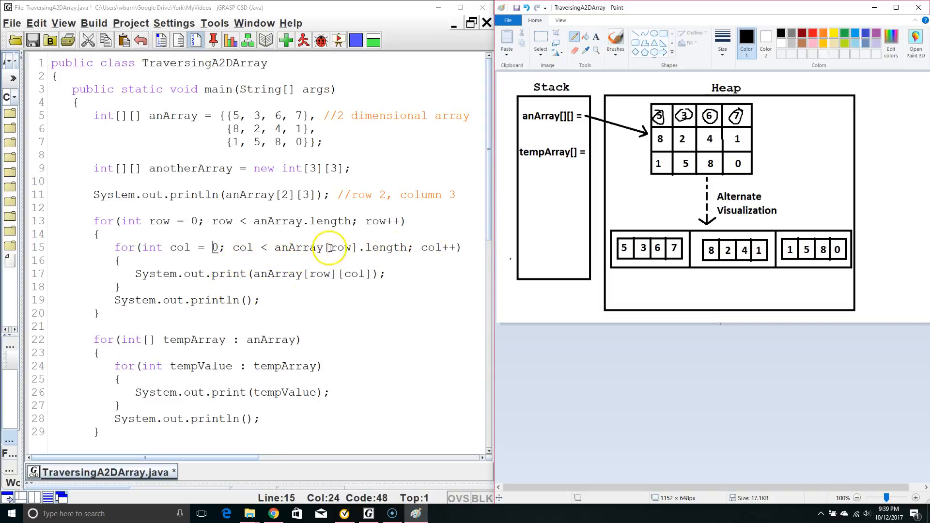
pyautogui.moveTo(116, 281)
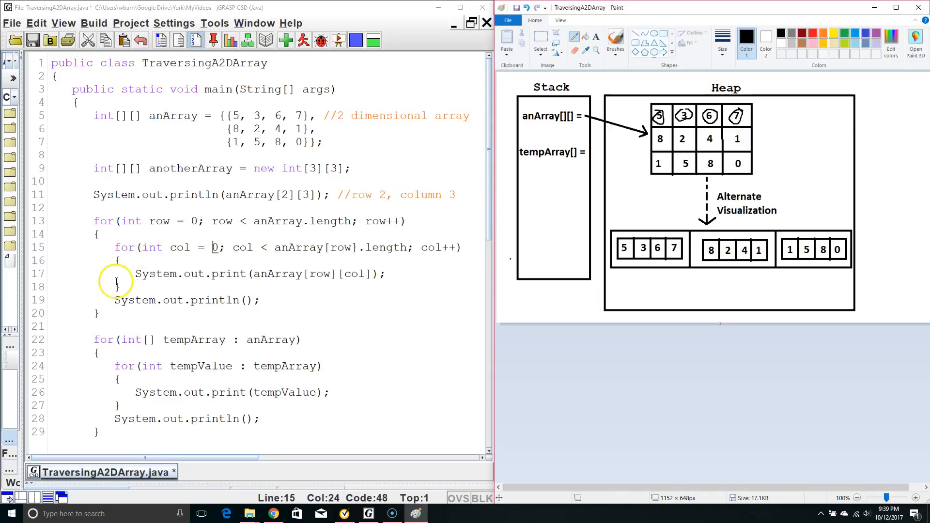
pyautogui.moveTo(115, 344)
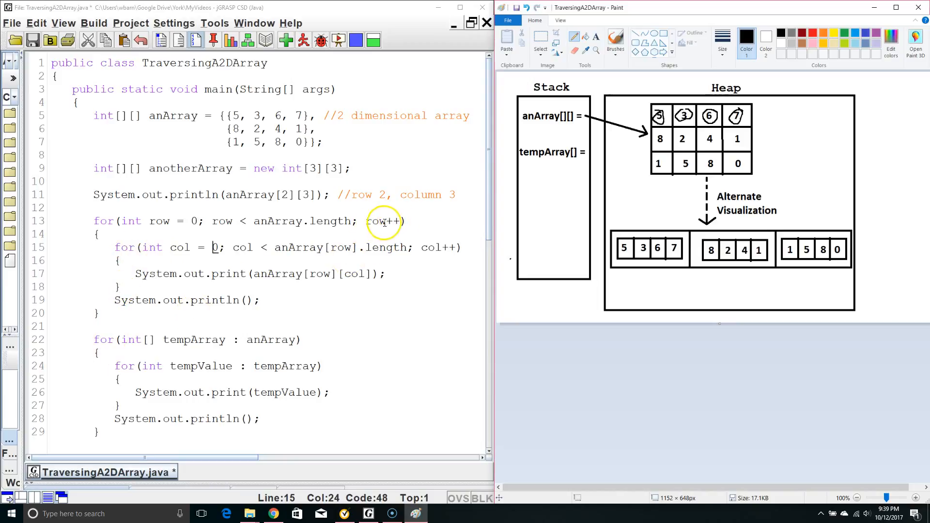
pyautogui.moveTo(170, 221)
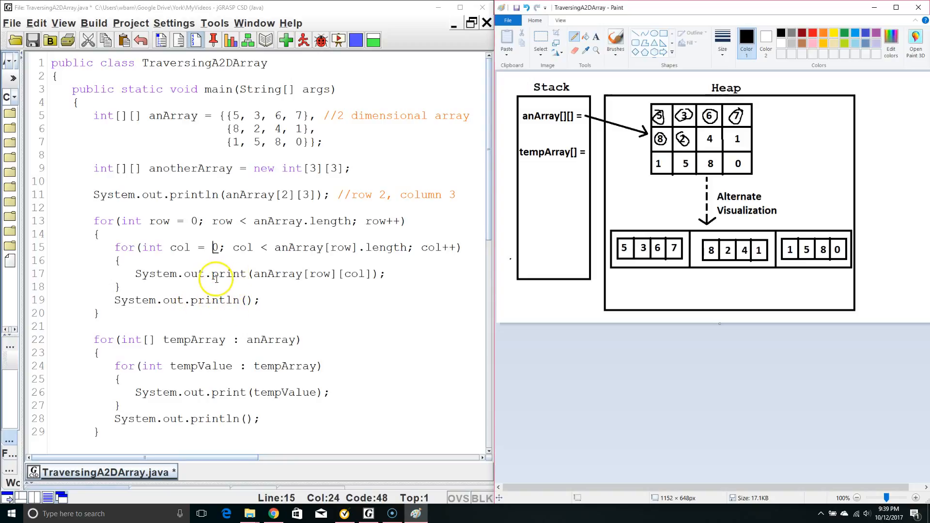
pyautogui.doubleClick(227, 273)
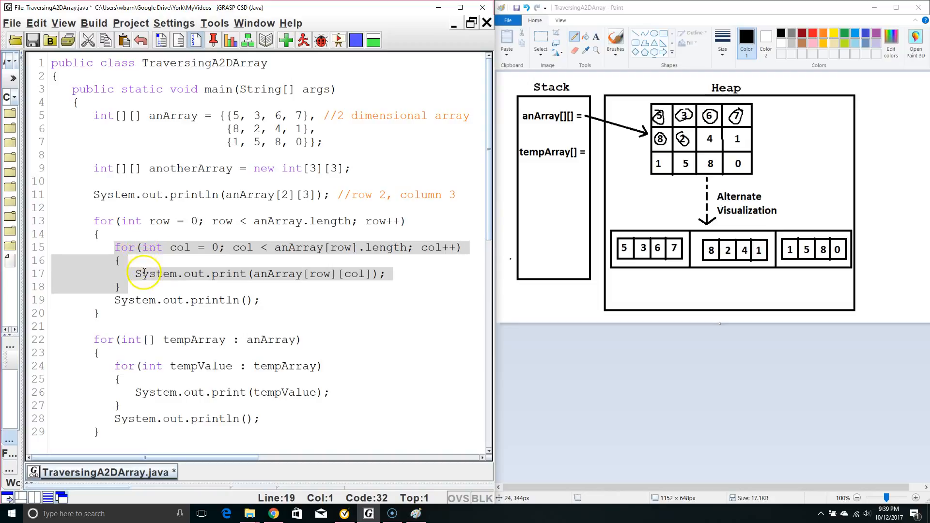
pyautogui.moveTo(123, 302)
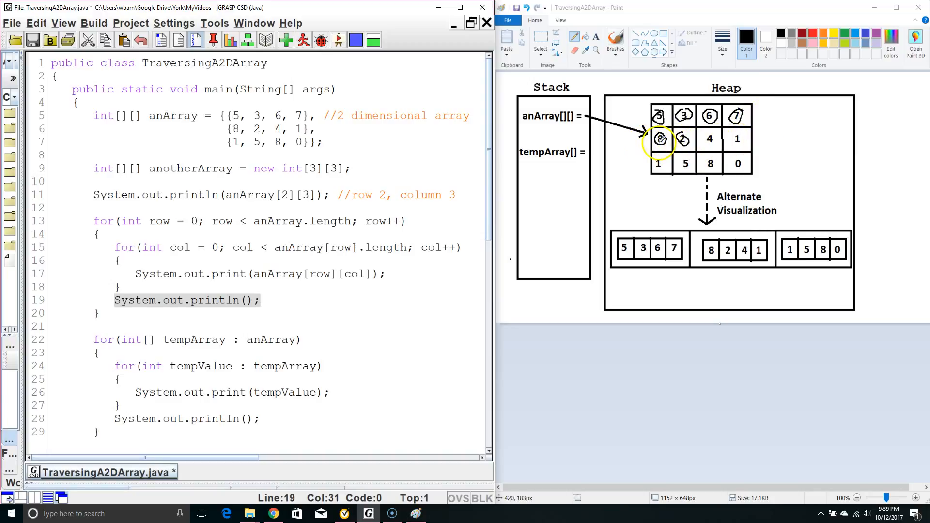
pyautogui.moveTo(685, 139); pyautogui.dragTo(735, 139)
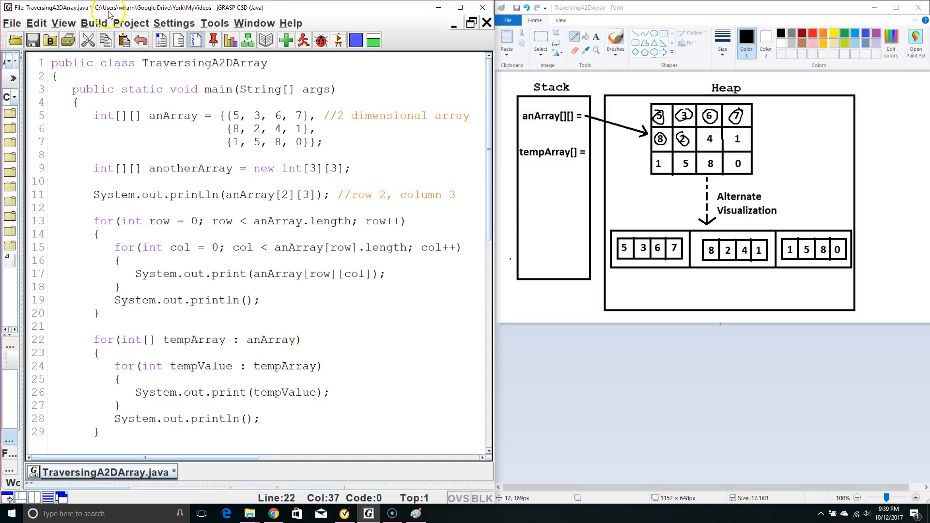
# Run TraversingA2DArray as an application from the Build menu.
pyautogui.click(93, 23)
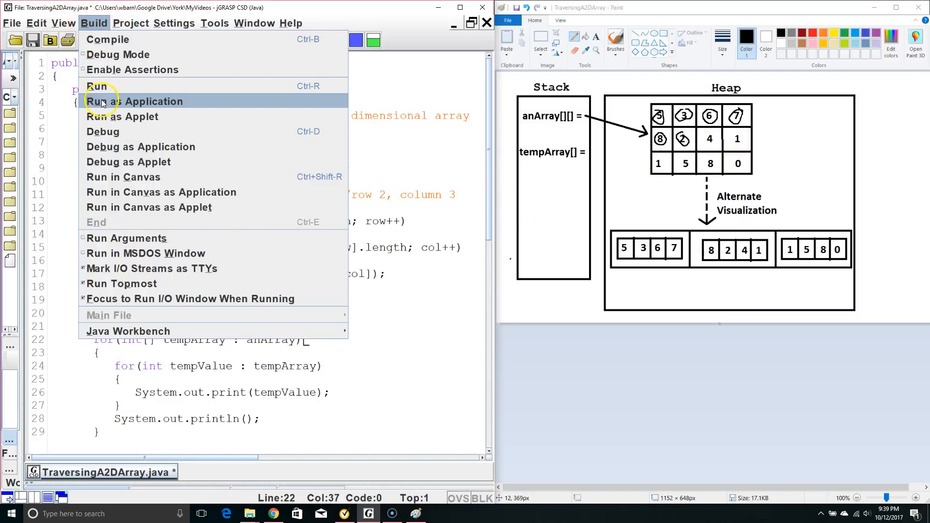
pyautogui.click(134, 101)
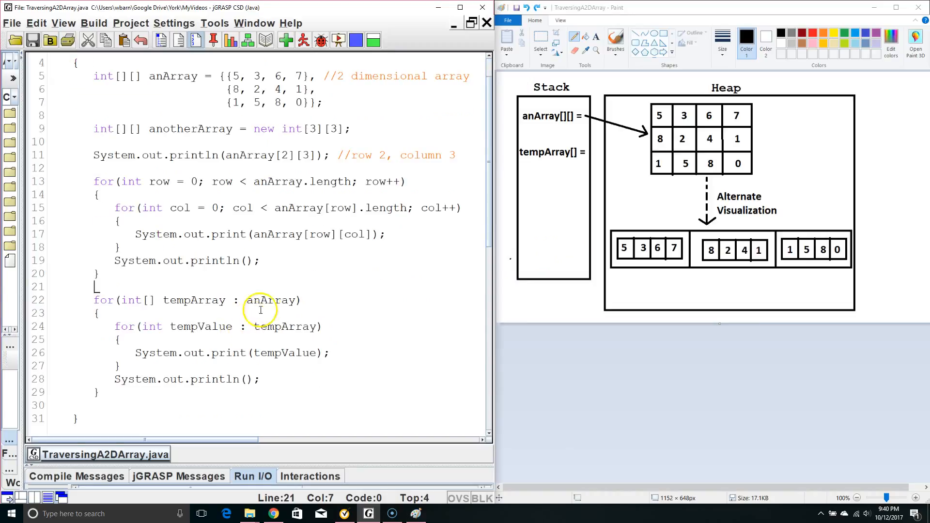
pyautogui.moveTo(179, 315)
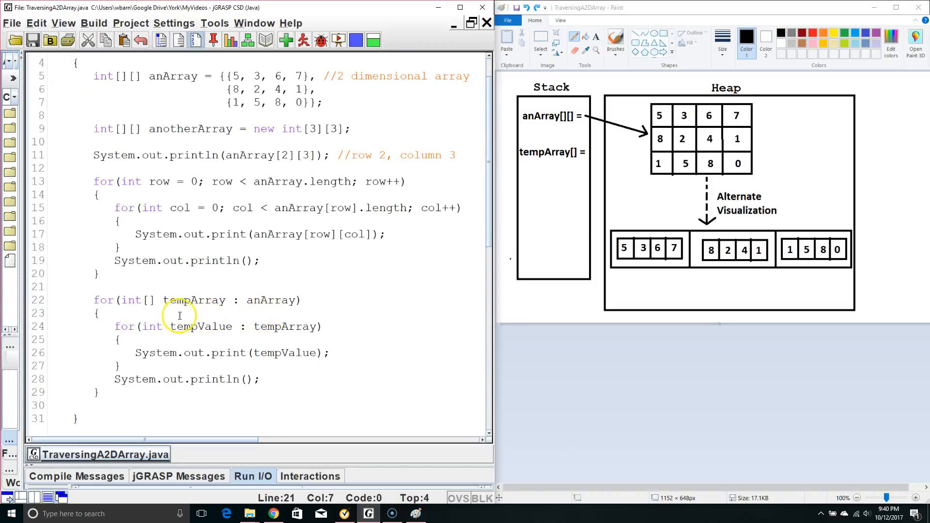
pyautogui.moveTo(221, 330)
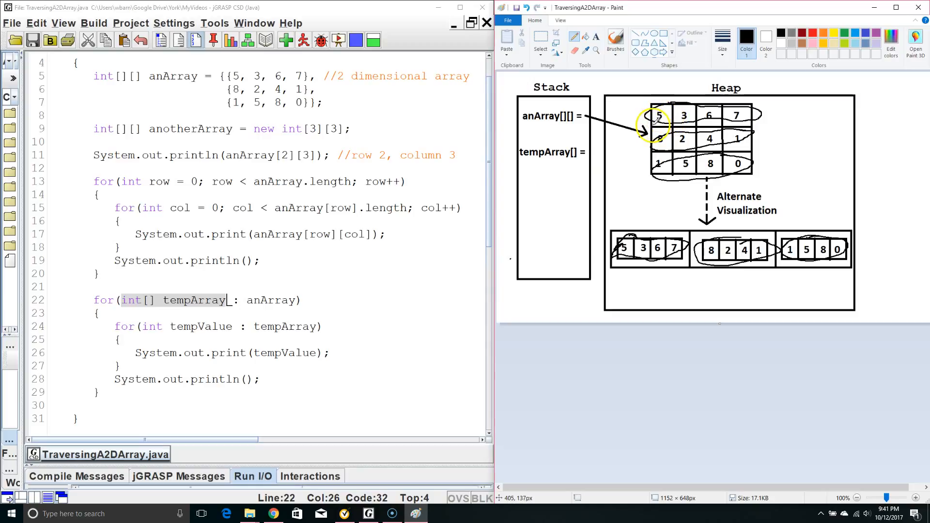
pyautogui.moveTo(715, 124)
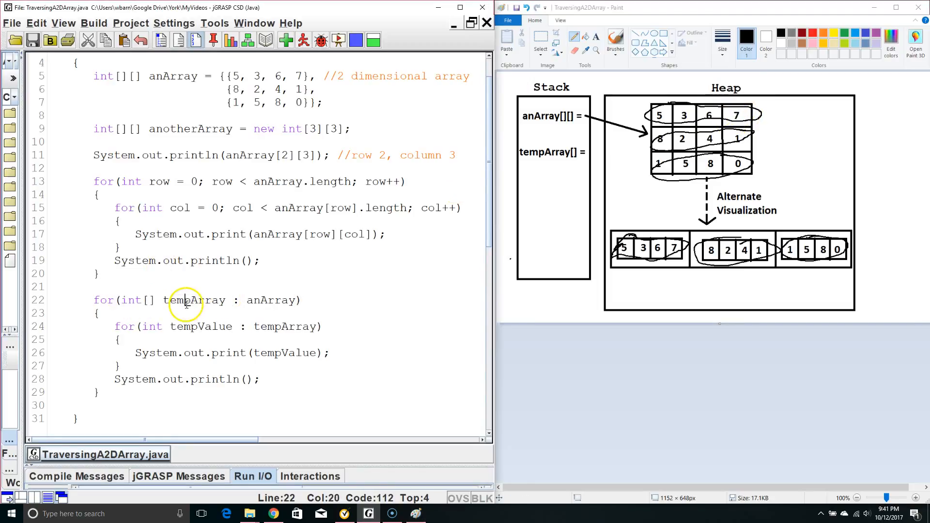
pyautogui.moveTo(130, 360)
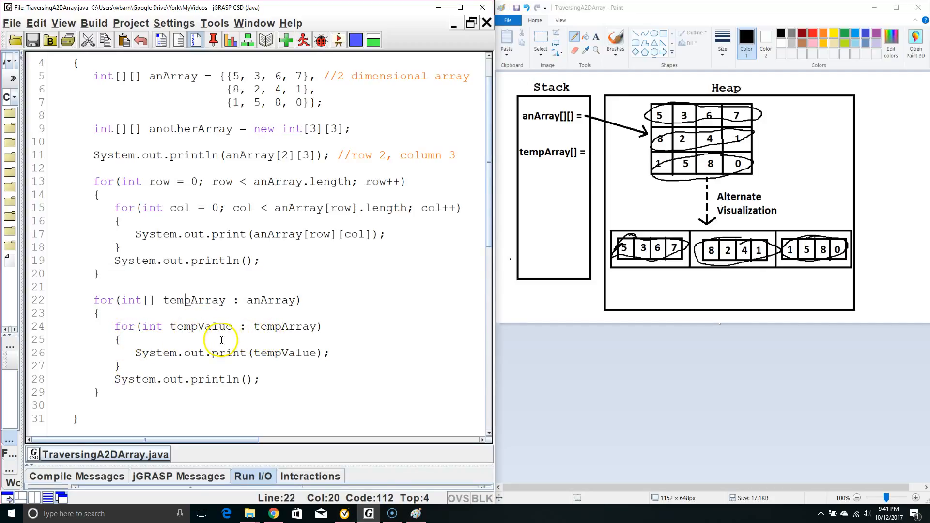
pyautogui.doubleClick(200, 326)
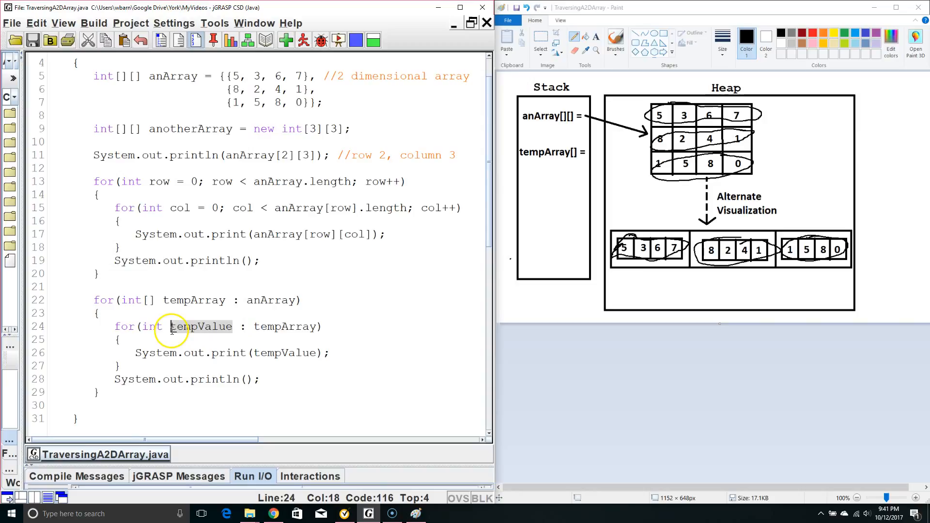
pyautogui.moveTo(524, 190)
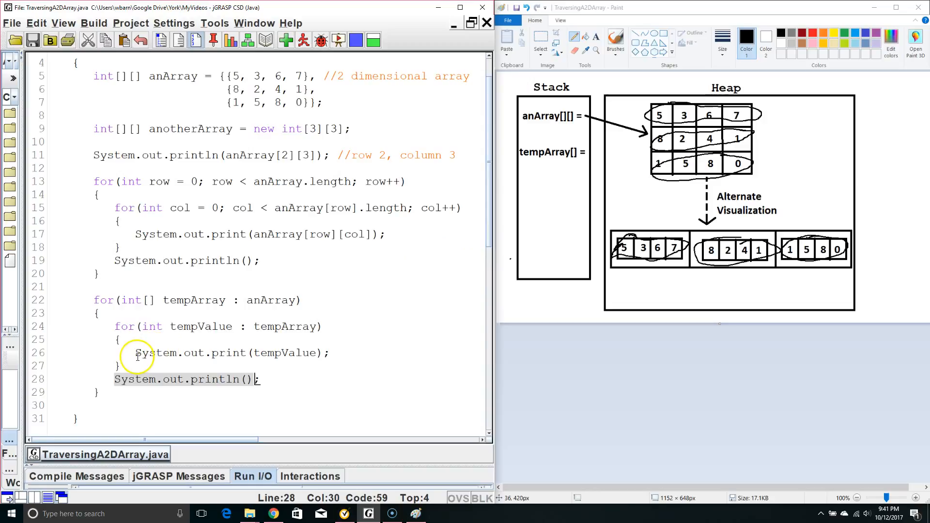
pyautogui.doubleClick(201, 325)
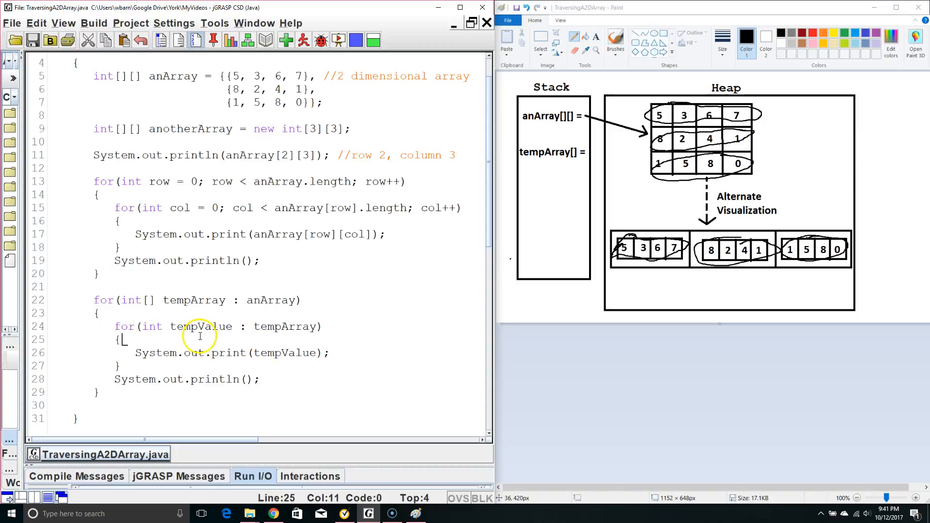
pyautogui.doubleClick(179, 299)
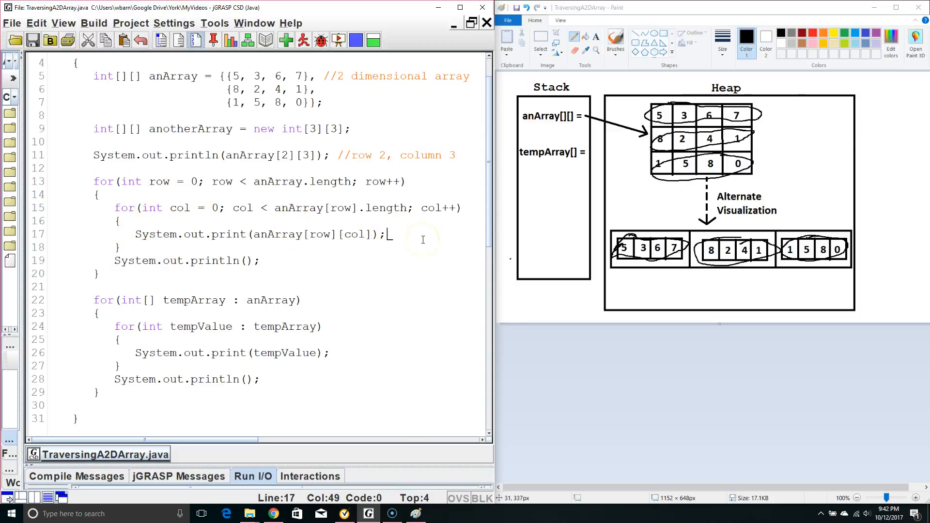
# Type 'anArray[row][col] = 9999' after the print statement, then delete the 9999 value.
pyautogui.write('anArray')
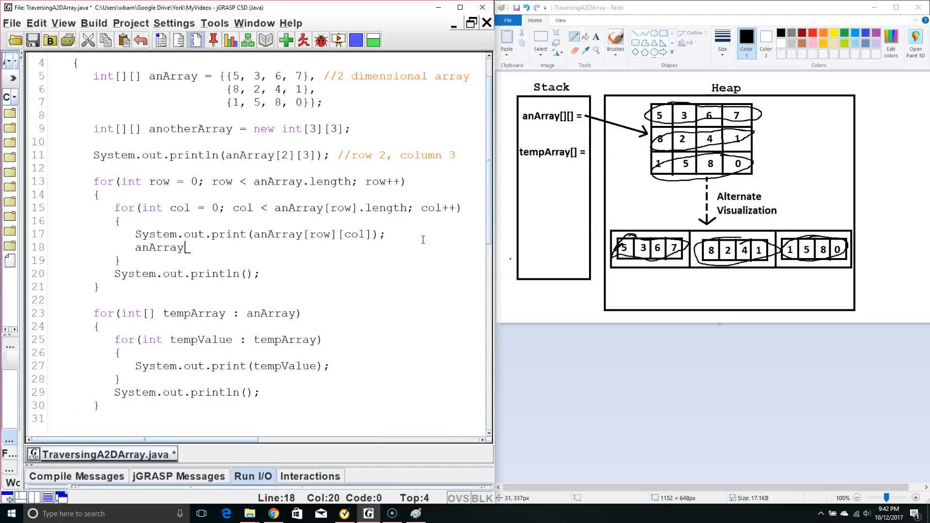
pyautogui.write('=')
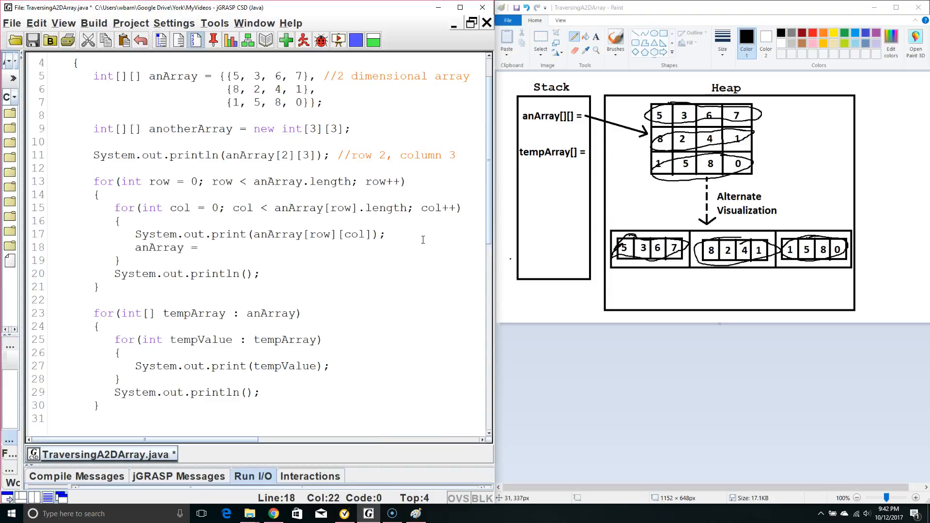
pyautogui.write('[row][')
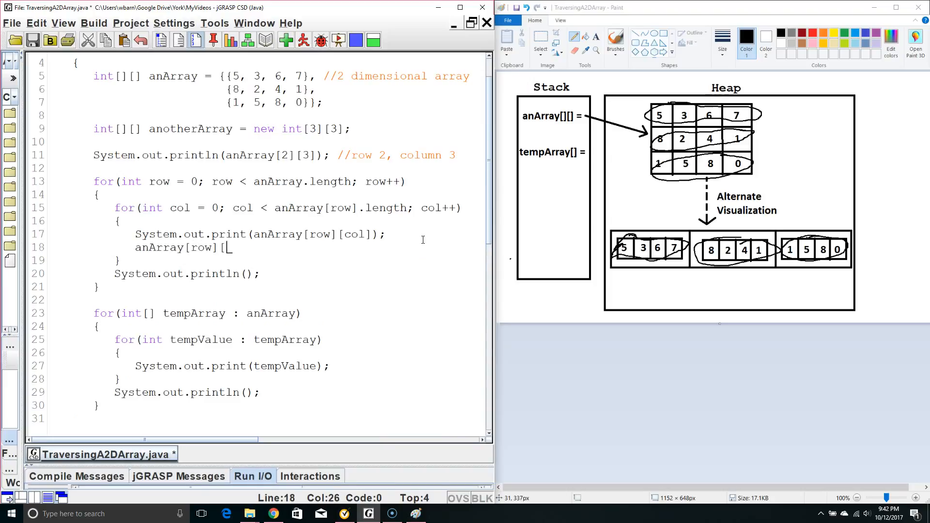
pyautogui.write('col] =')
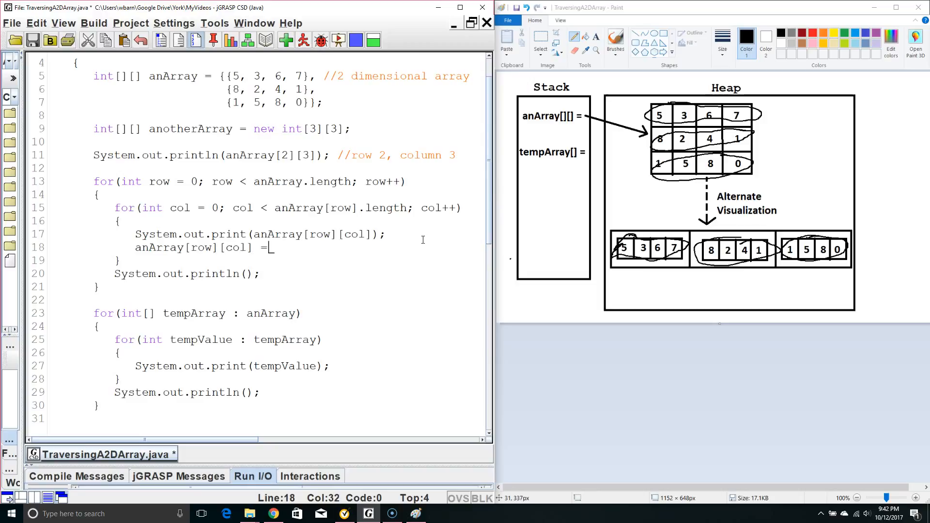
pyautogui.write('9999;')
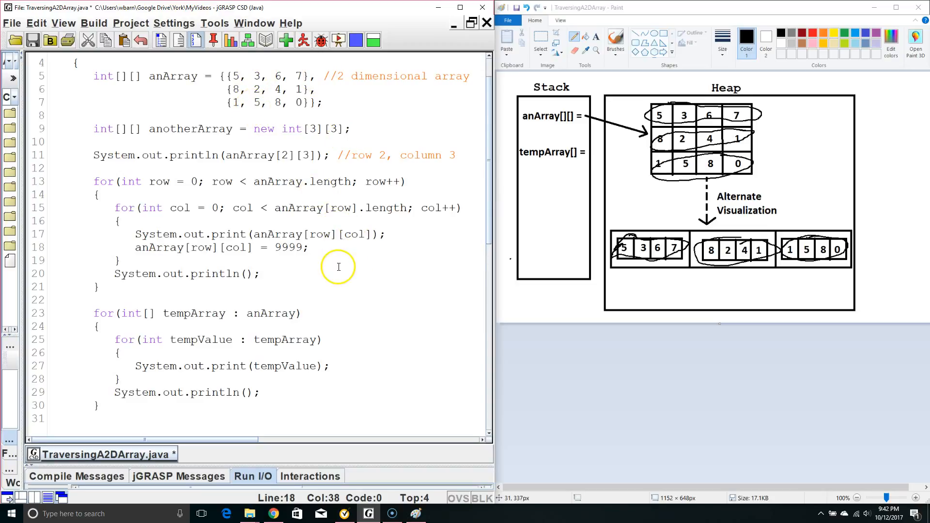
pyautogui.press('BackSpace')
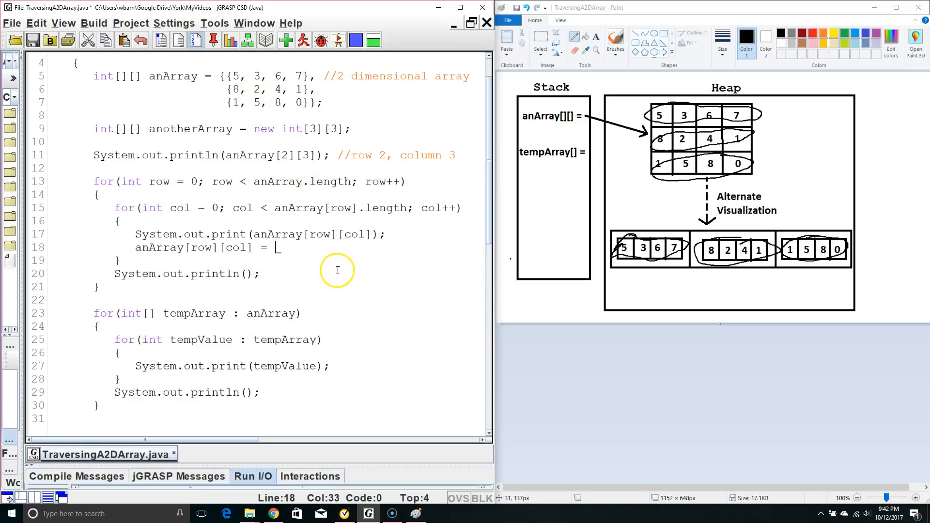